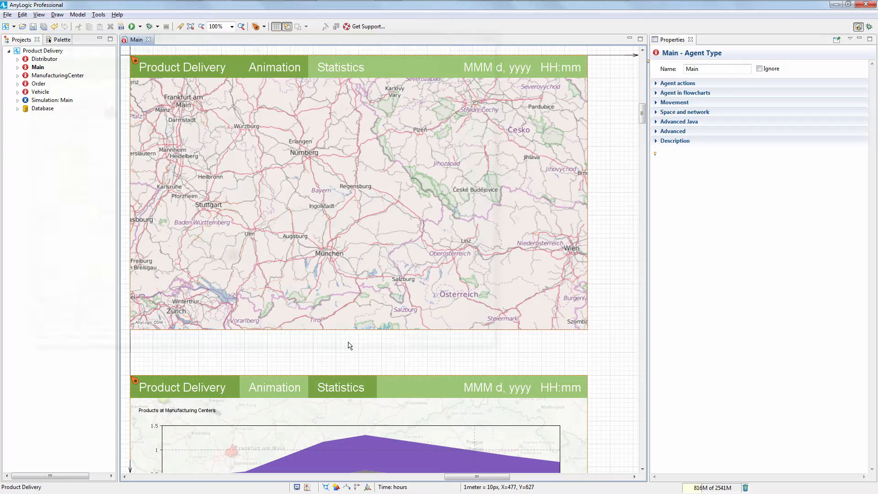
# - Launch the Product Delivery simulation window showing its description start screen
pyautogui.click(130, 26)
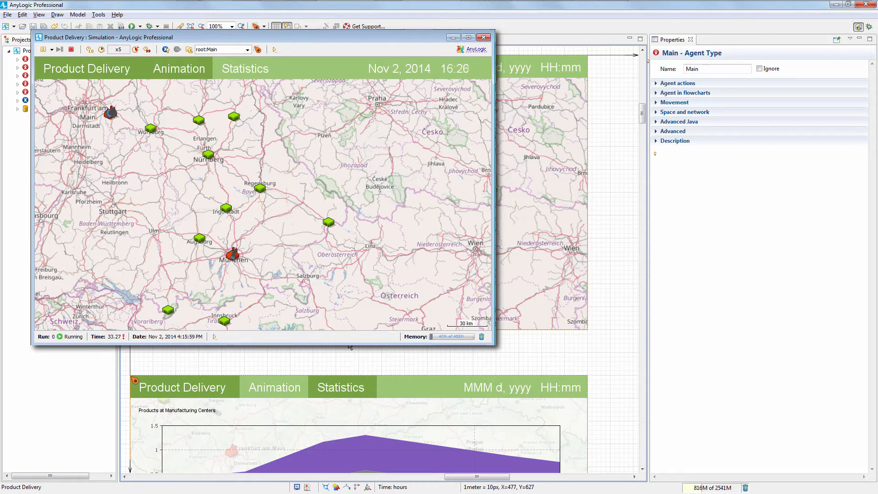
pyautogui.click(483, 37)
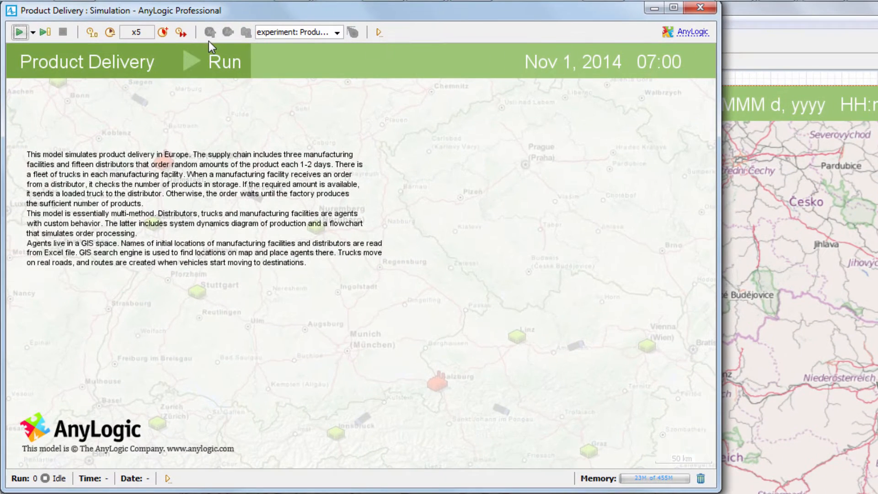
# - Start the Product Delivery experiment from the simulation window's Run button
pyautogui.click(18, 32)
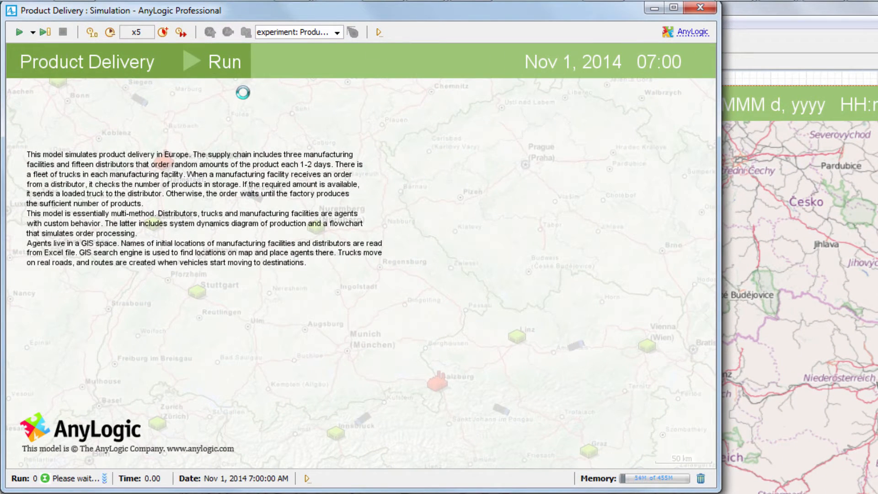
pyautogui.click(17, 32)
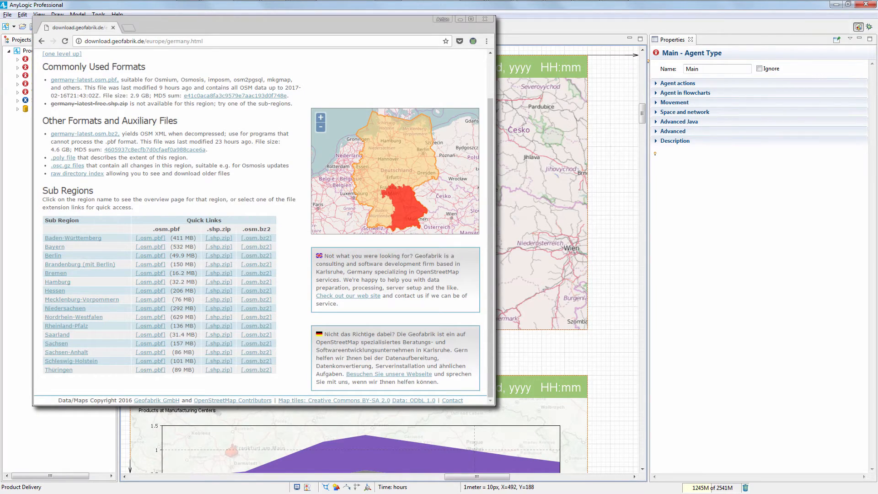
# - Close the Geofabrik Germany download page and return to the GIS map properties
pyautogui.click(484, 18)
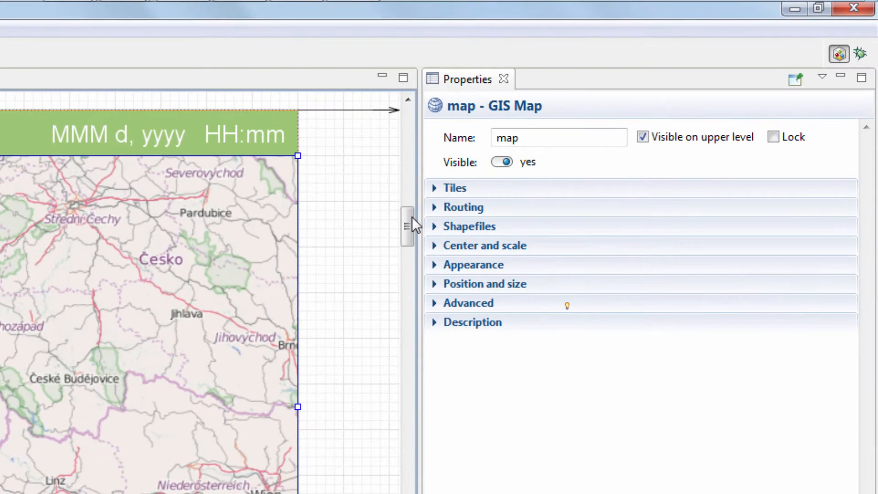
# - Set map Routing to 'Loaded from PBF file' and open the routing graph wizard
pyautogui.click(463, 206)
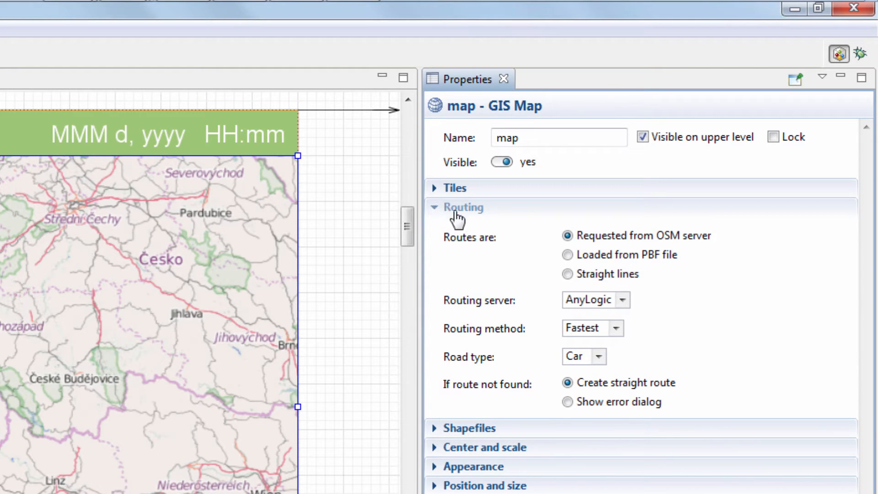
pyautogui.click(567, 254)
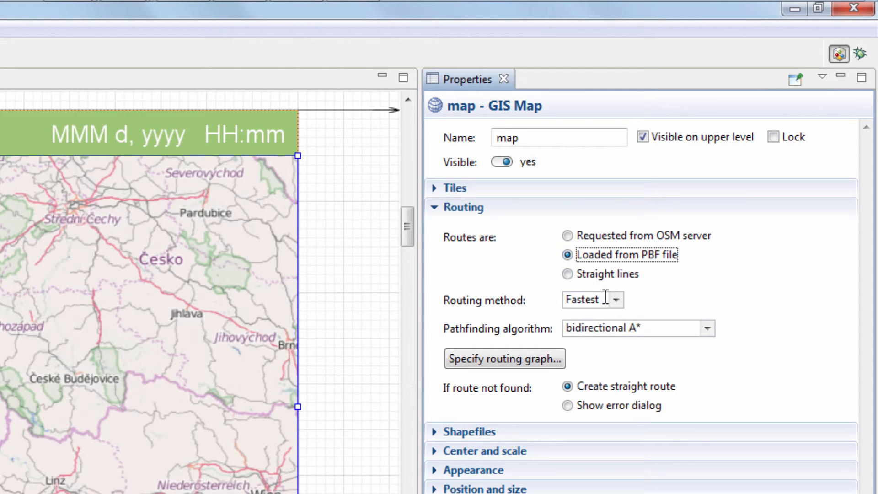
pyautogui.click(617, 300)
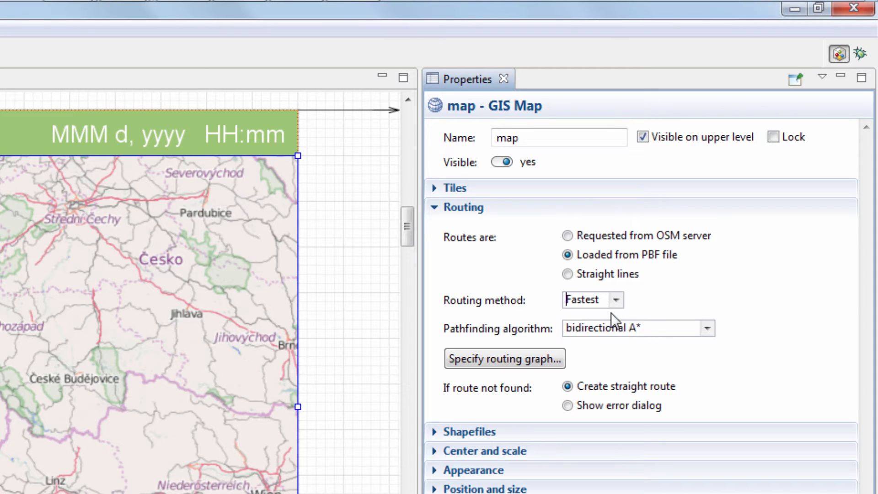
pyautogui.click(504, 359)
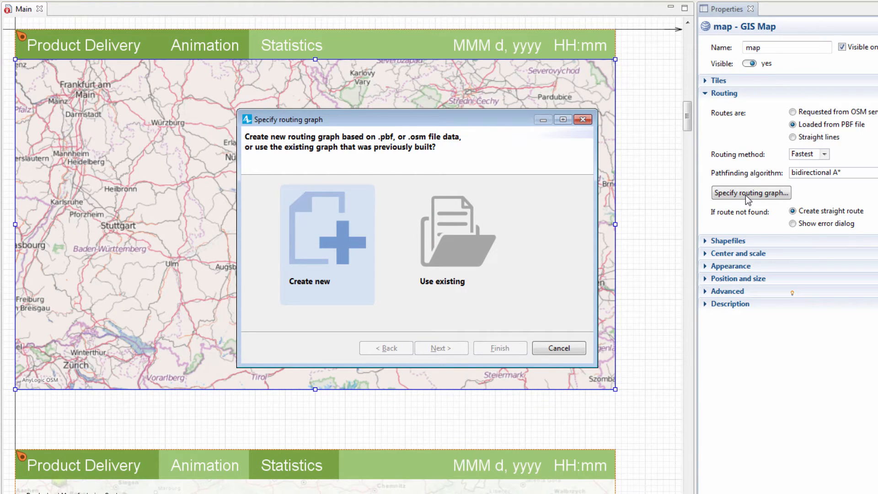
pyautogui.moveTo(664, 187)
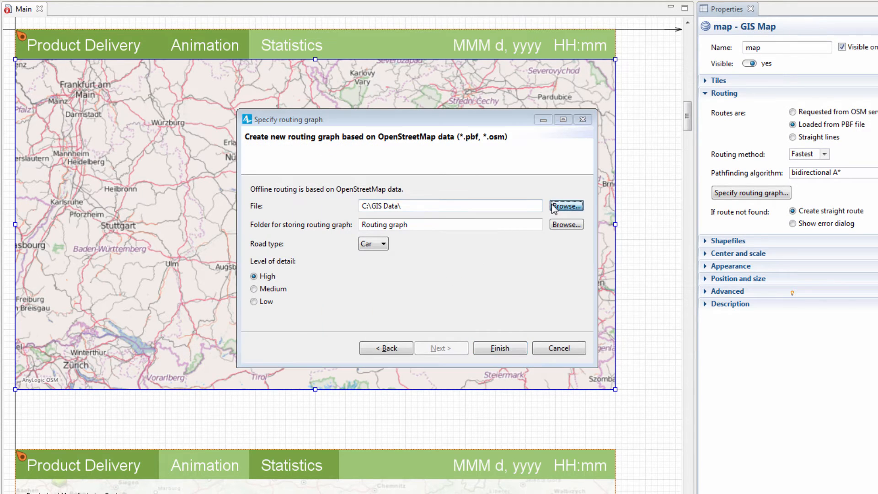
# - Point the new routing graph at bayern-latest.osm.pbf from the GIS Data folder
pyautogui.click(566, 206)
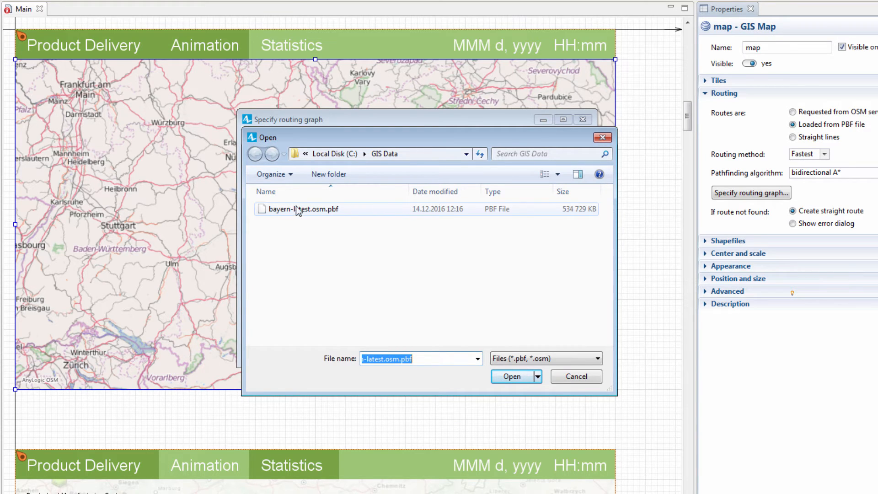
pyautogui.click(303, 209)
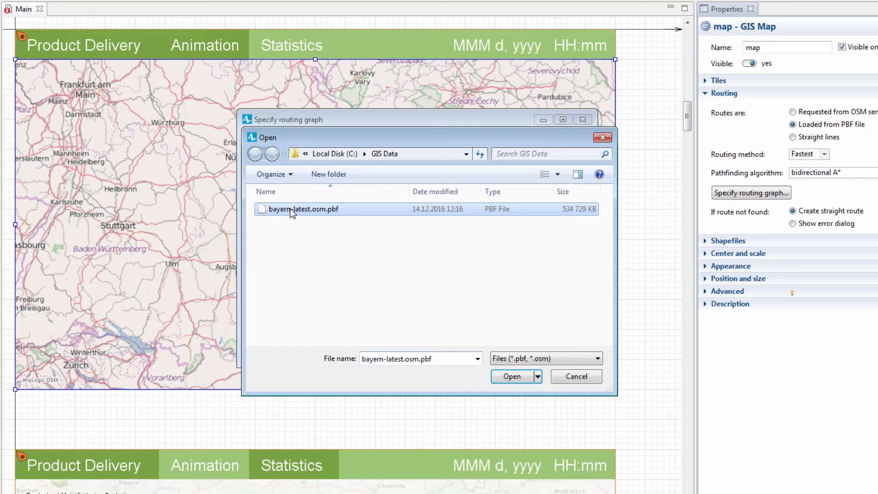
pyautogui.click(511, 376)
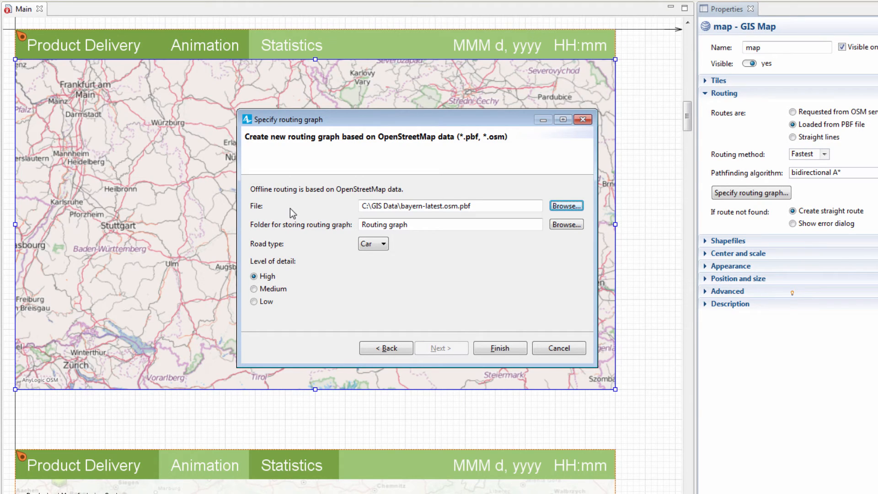
# - Keep Car as the road type and choose Low level of detail
pyautogui.click(372, 244)
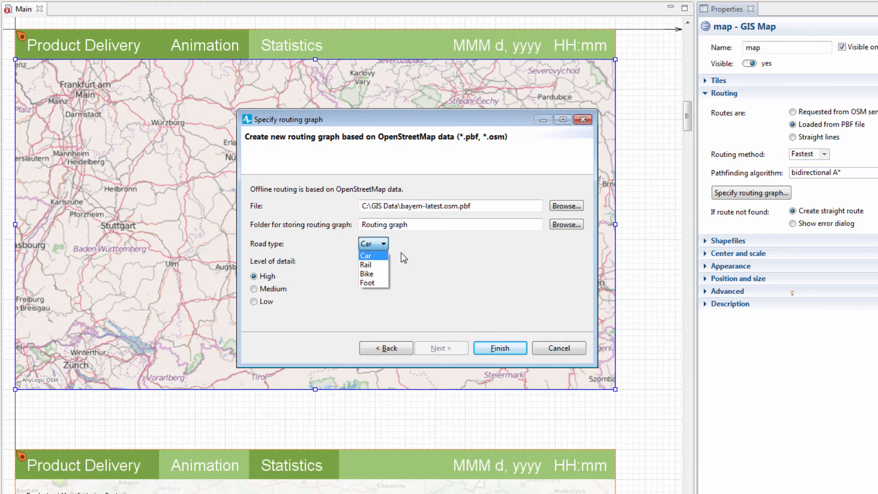
pyautogui.click(366, 255)
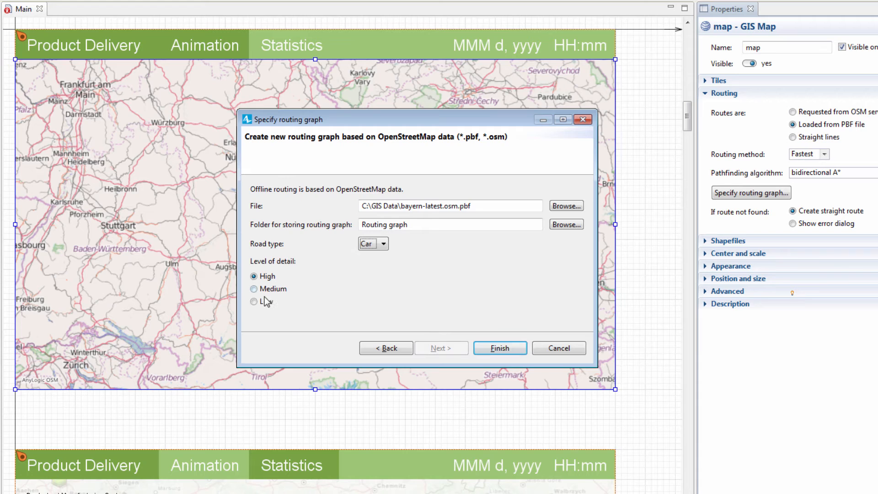
pyautogui.click(254, 302)
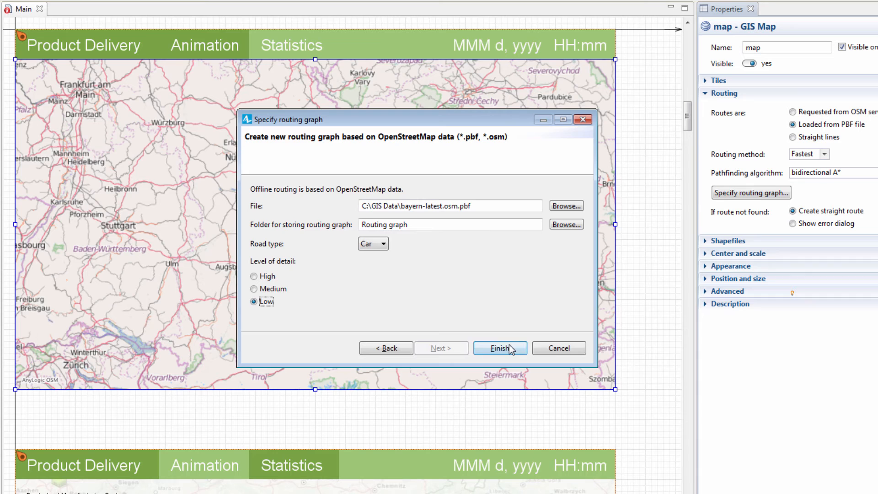
# - Finish building the routing graph and open the Product Delivery model folder
pyautogui.click(499, 348)
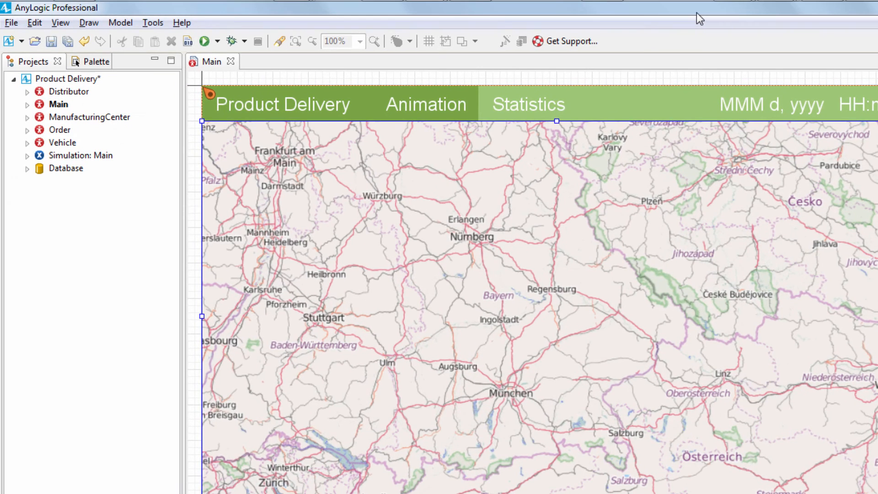
pyautogui.moveTo(326, 45)
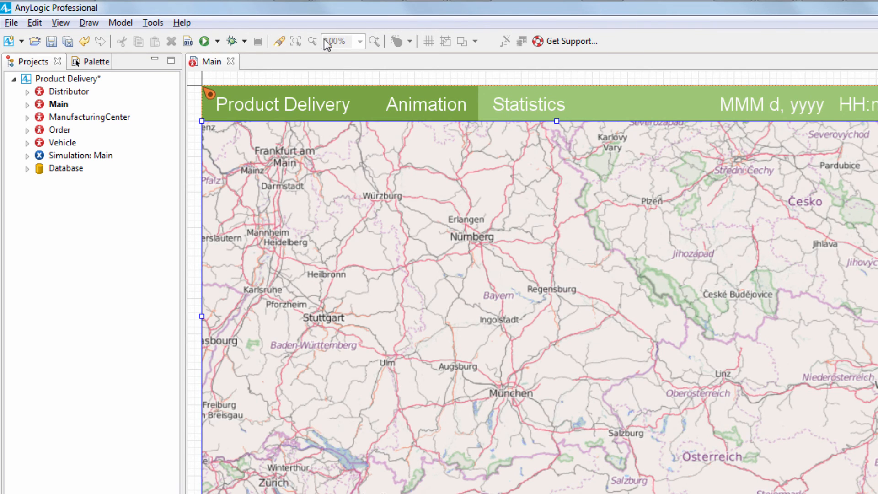
pyautogui.click(68, 79)
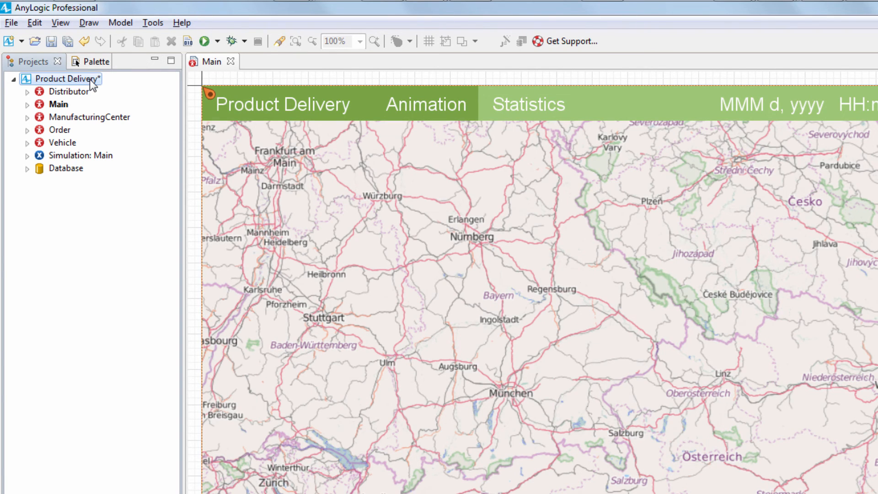
pyautogui.rightClick(64, 79)
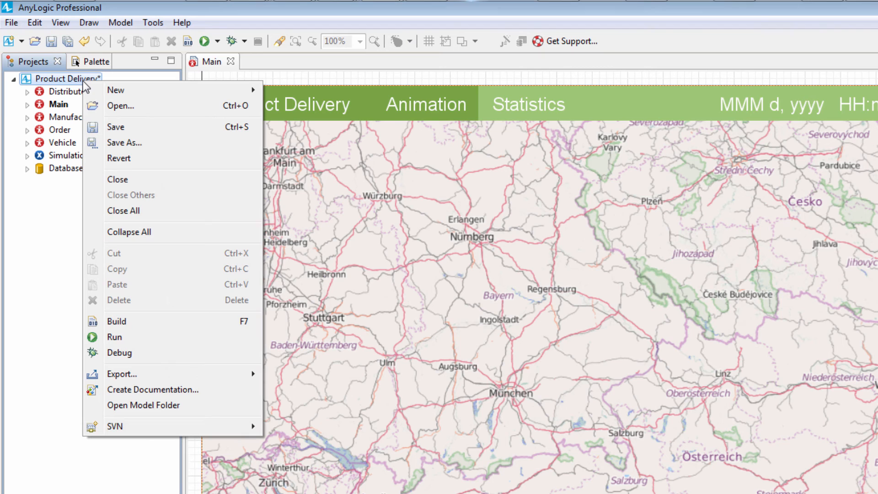
pyautogui.moveTo(138, 366)
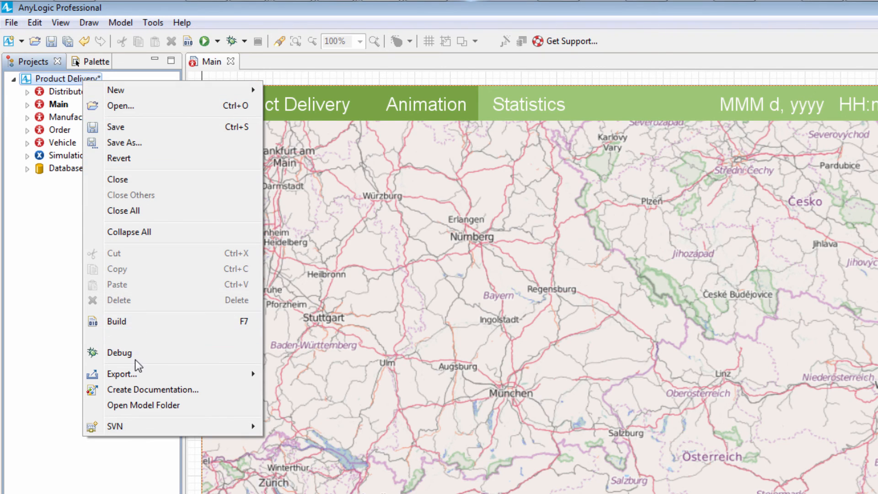
pyautogui.click(142, 405)
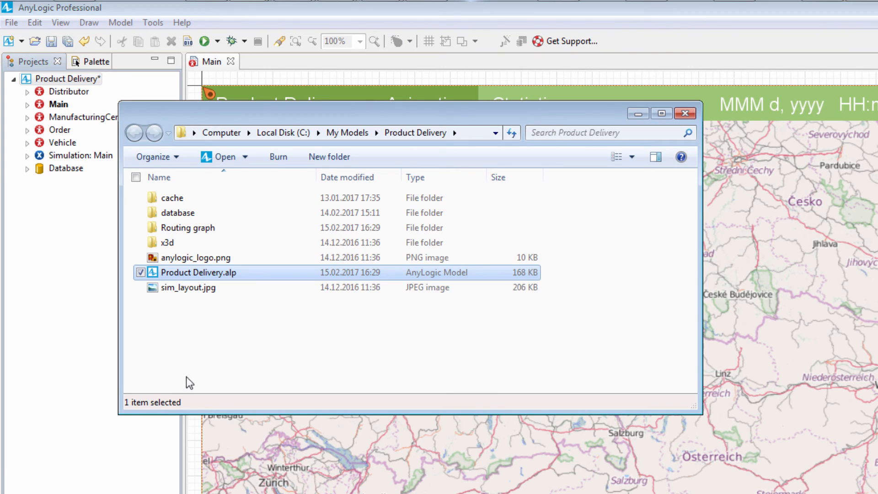
# - Check the Routing graph folder, then move up to C:\My Models
pyautogui.click(187, 227)
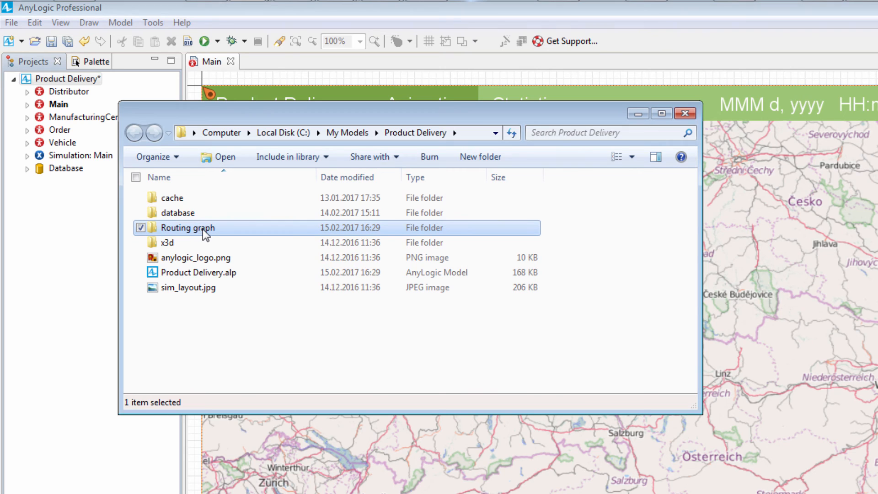
pyautogui.moveTo(187, 227)
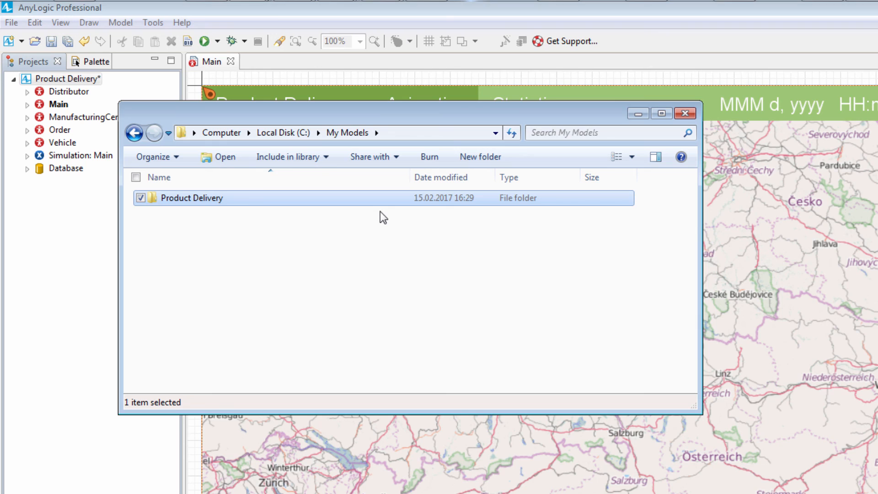
pyautogui.click(192, 198)
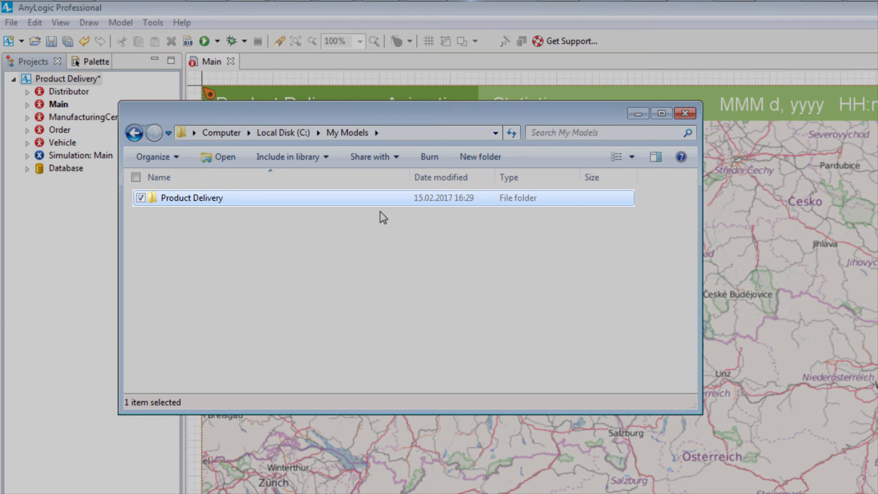